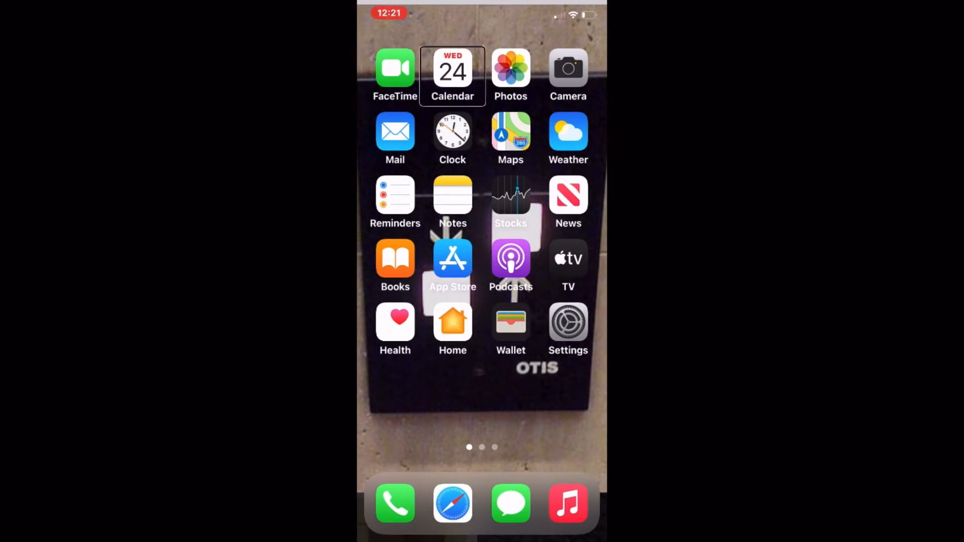
# Step: Move VoiceOver focus from Calendar to the page indicator showing page one of three
pyautogui.click(395, 68)
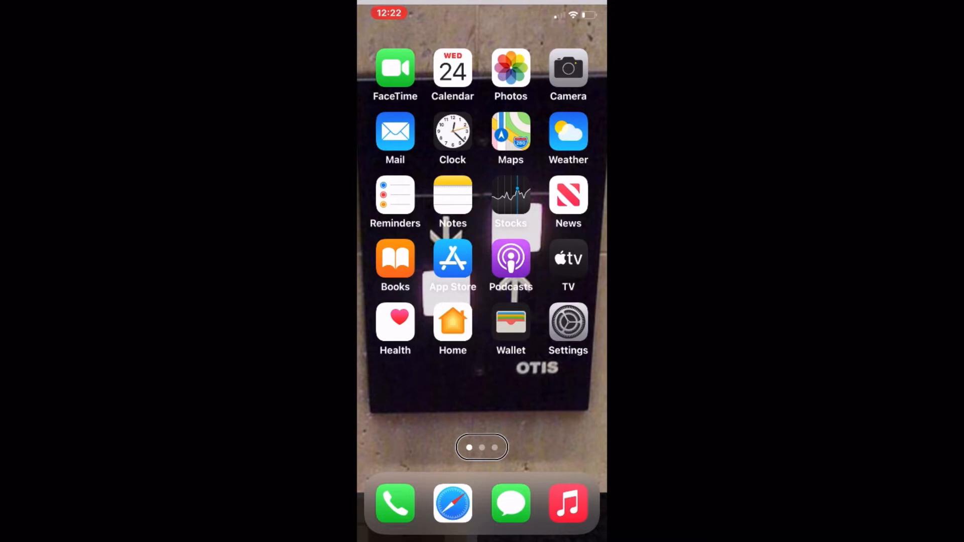
pyautogui.hscroll(-3)
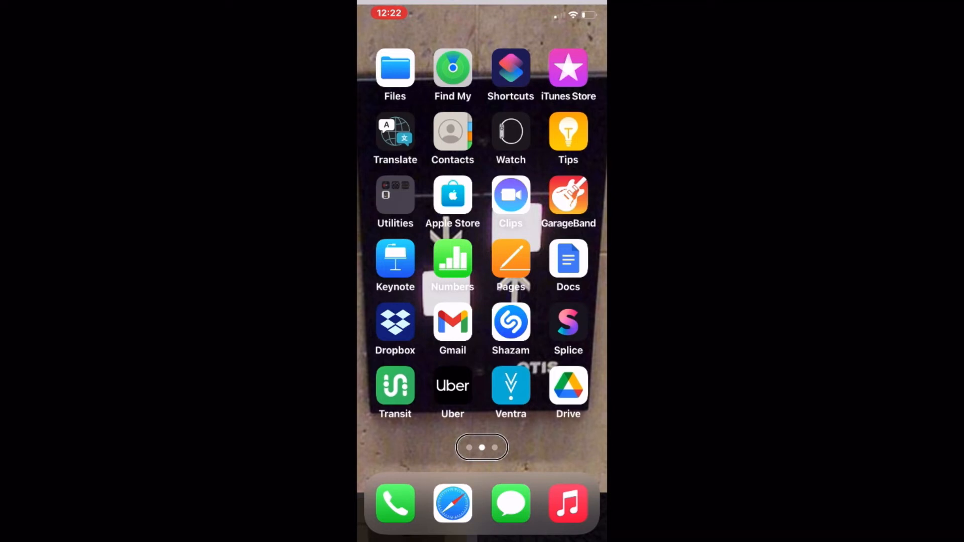
# Step: Swipe back to home screen page one with FaceTime, Calendar, Photos and Camera
pyautogui.hscroll(3)
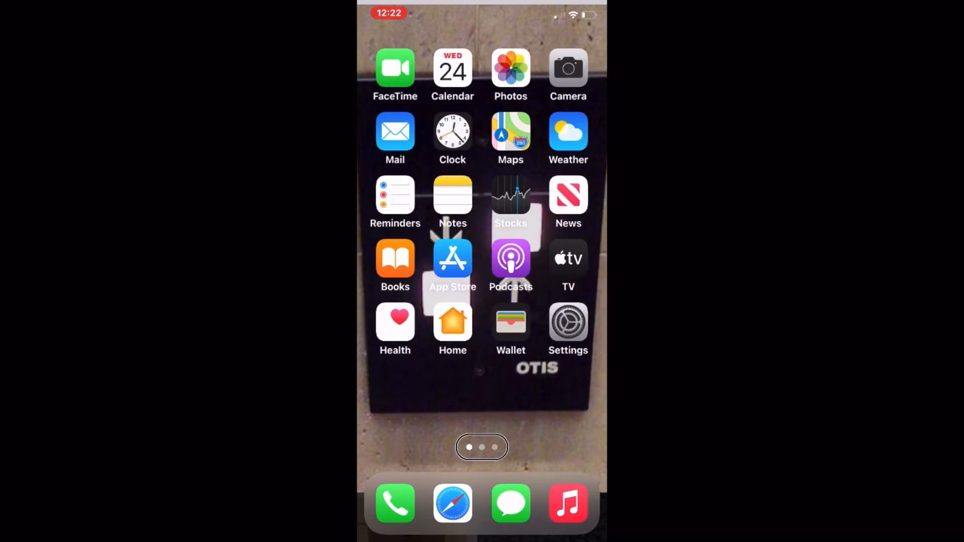